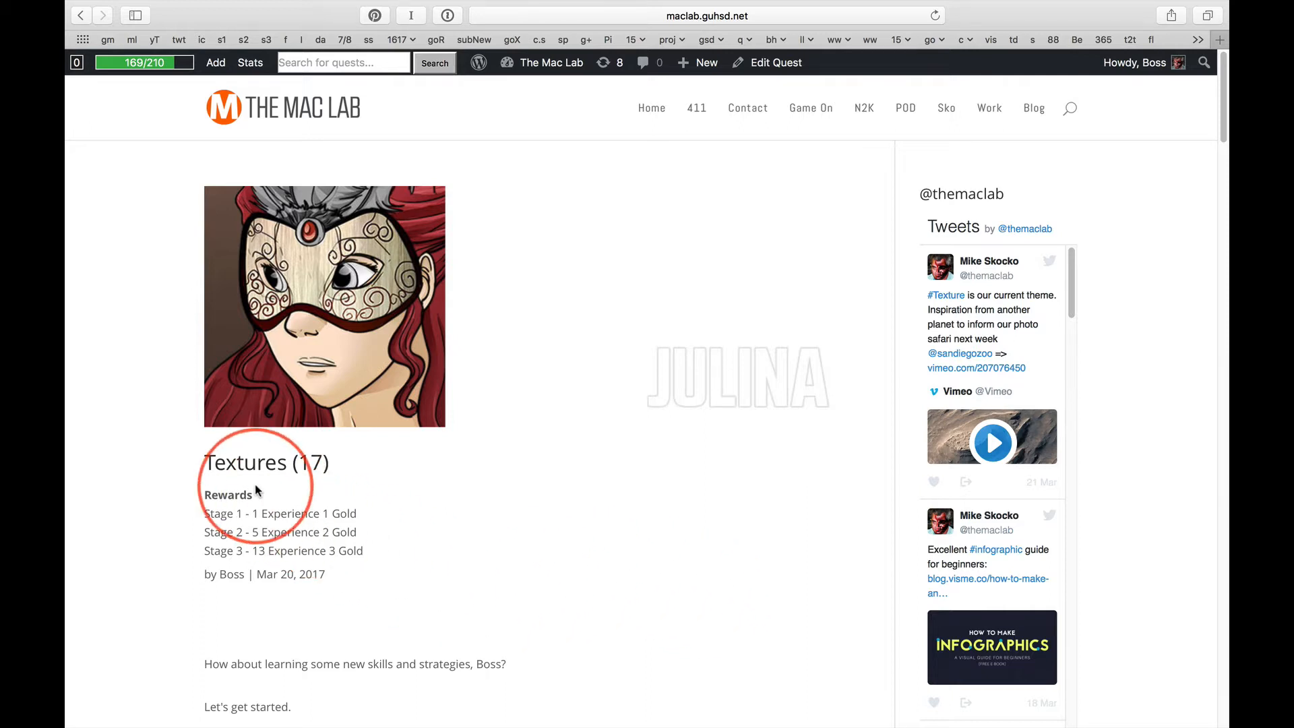
mouse_move(951, 307)
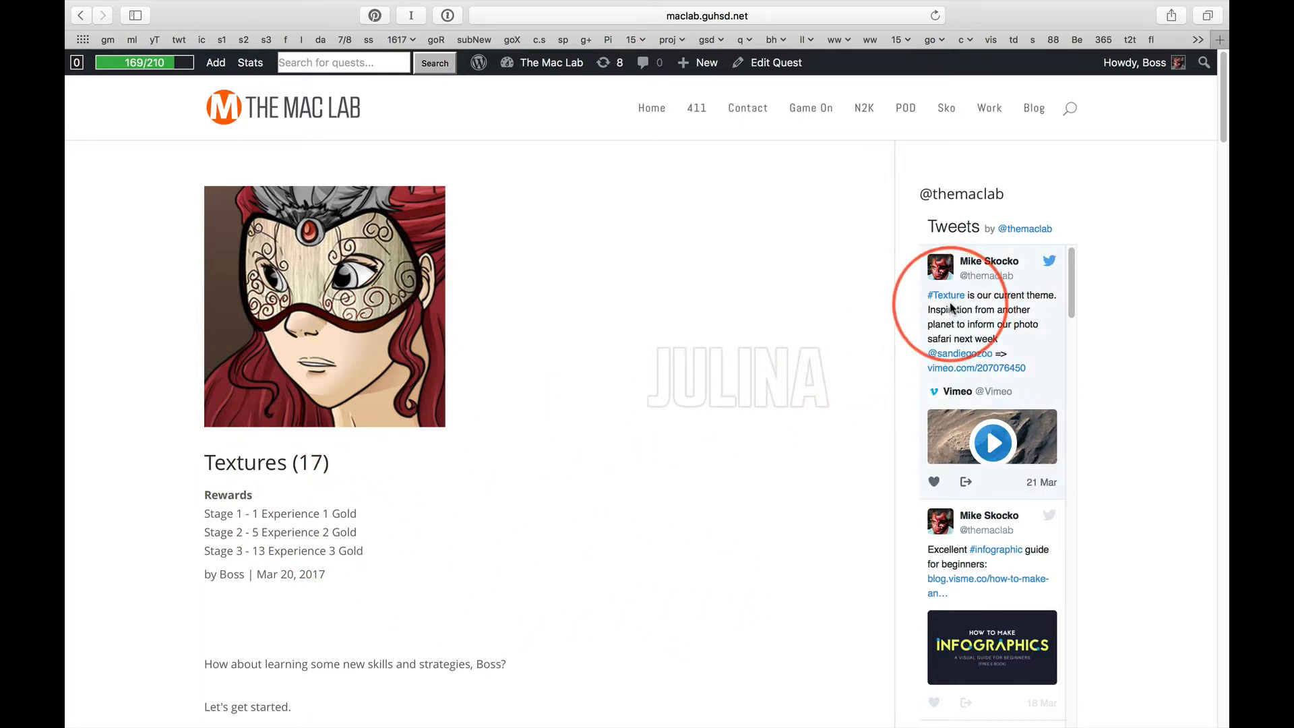
scroll(down, 3)
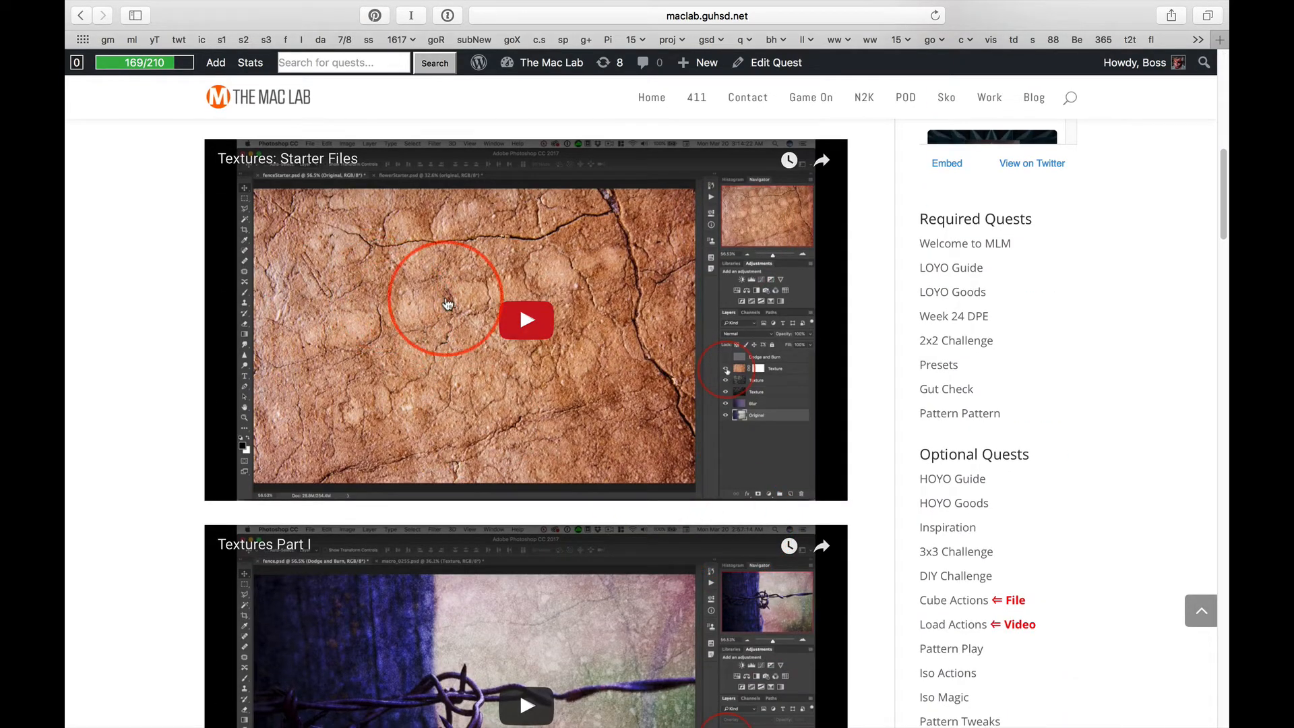
scroll(down, 3)
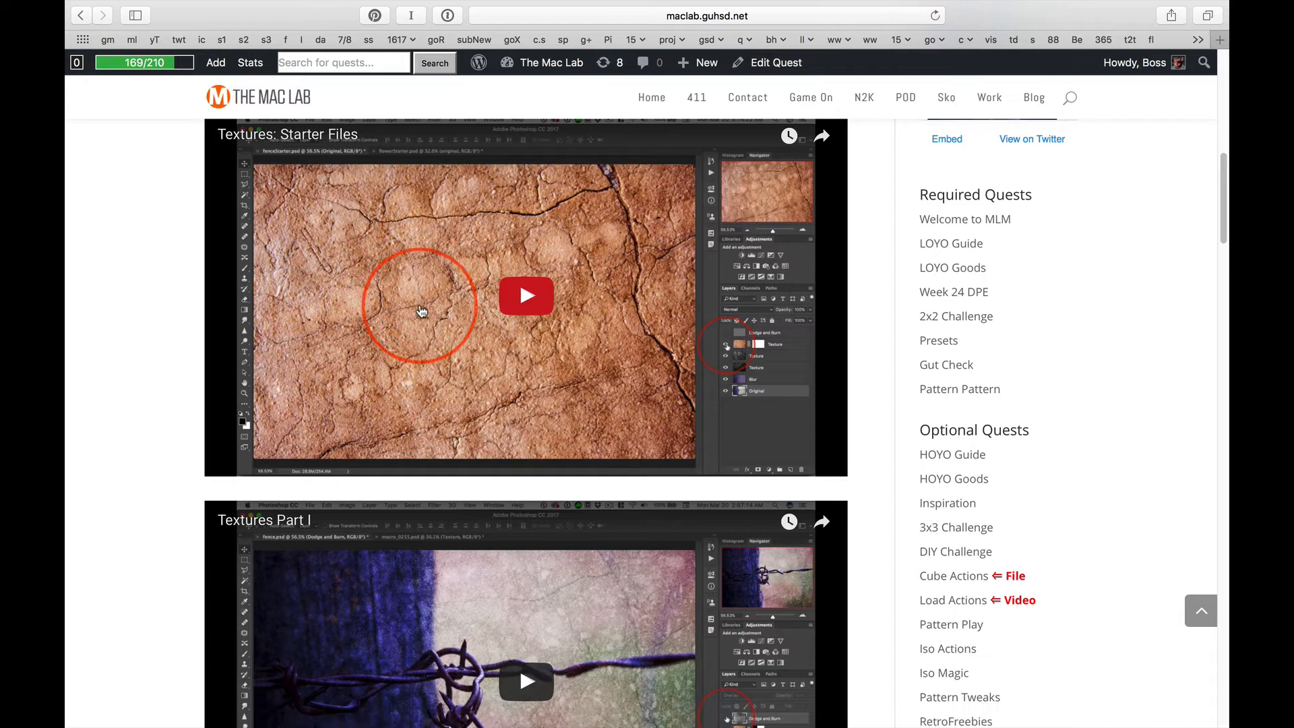
scroll(down, 3)
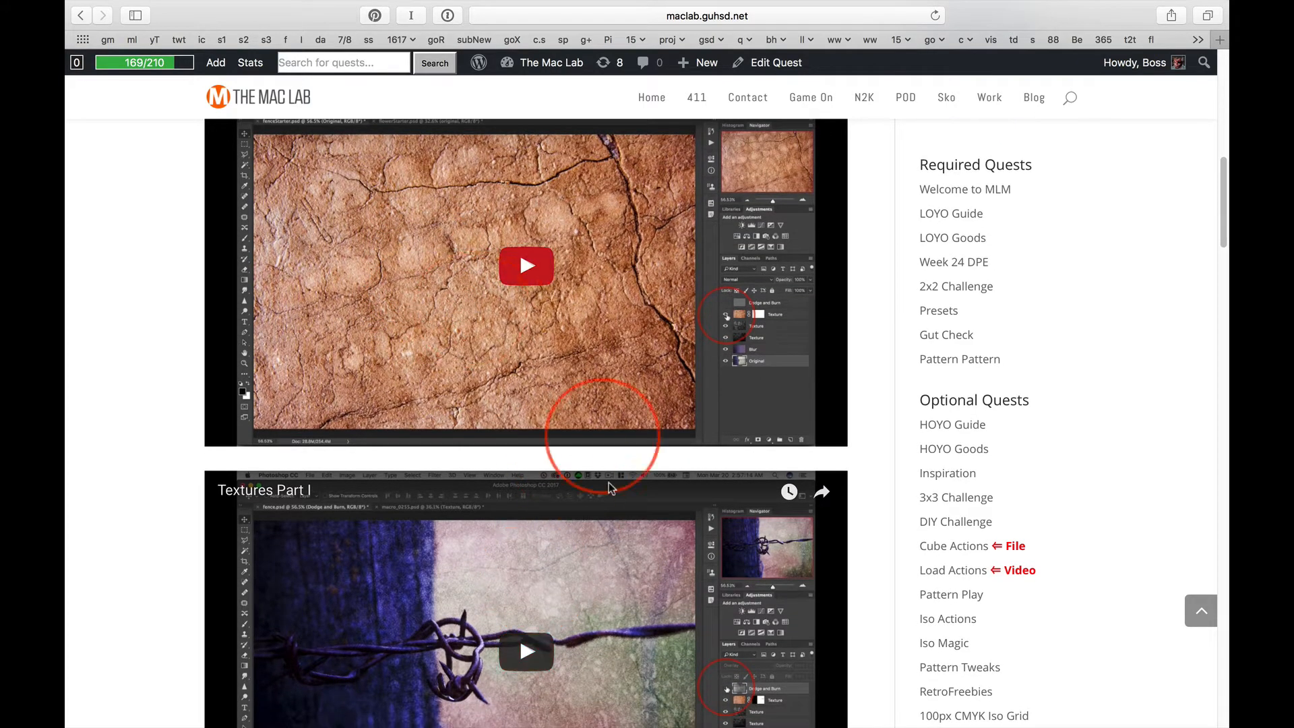
scroll(down, 3)
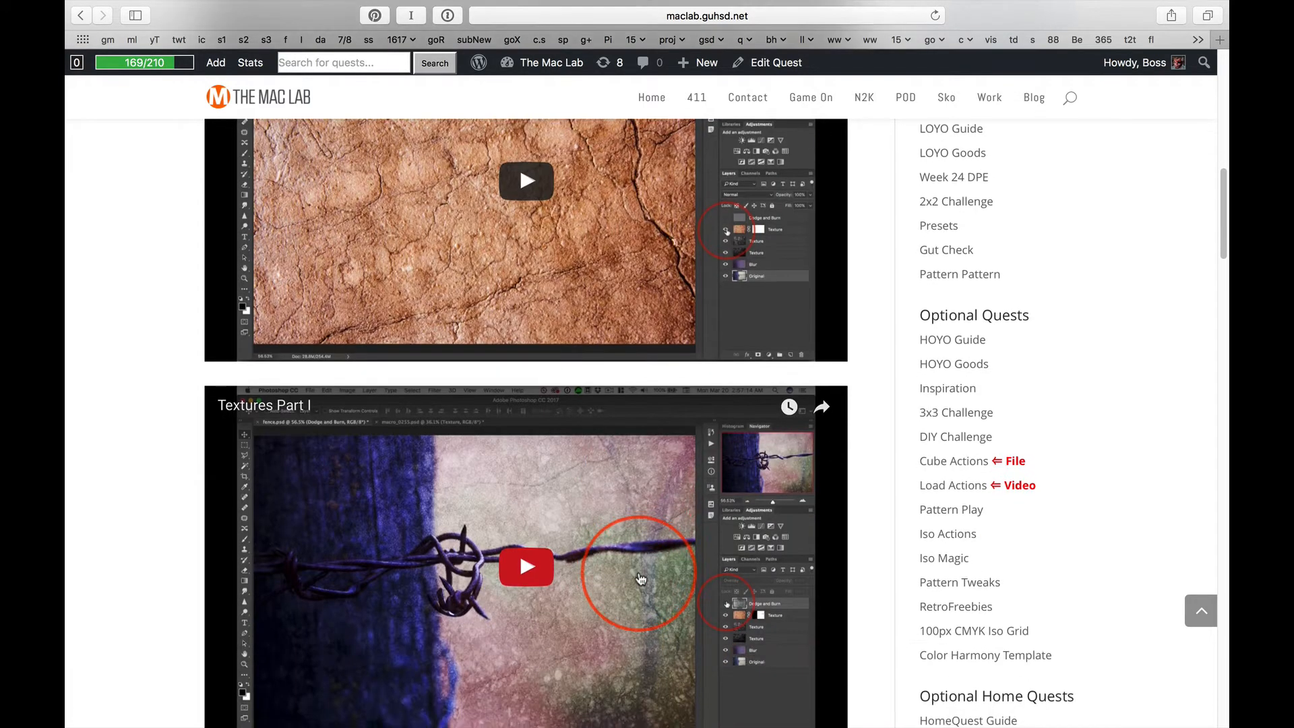
scroll(down, 3)
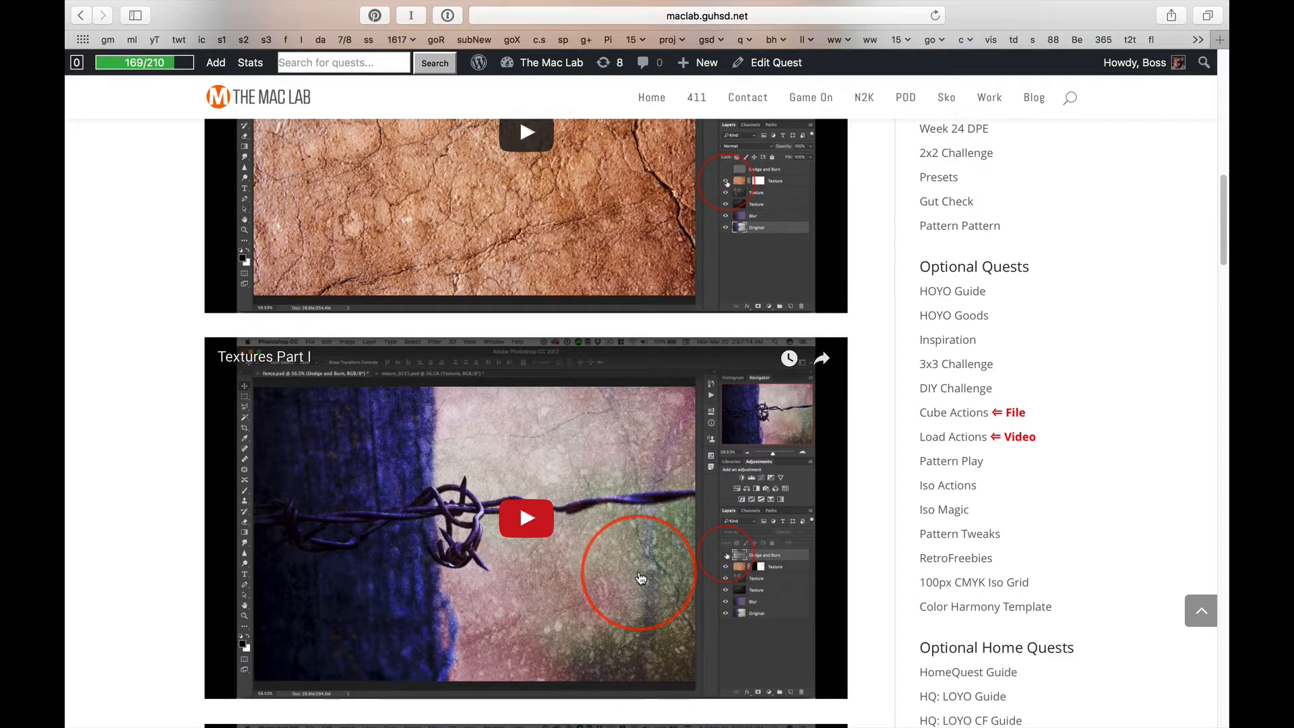
scroll(down, 3)
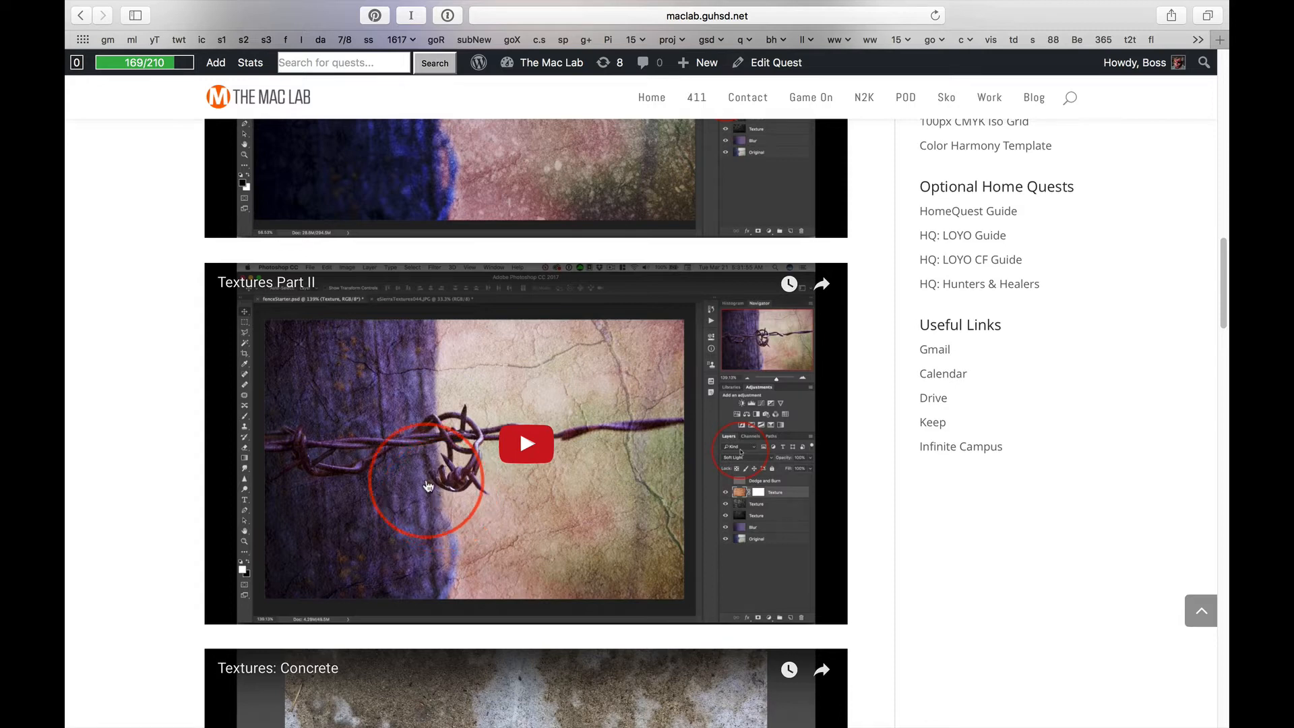
scroll(down, 3)
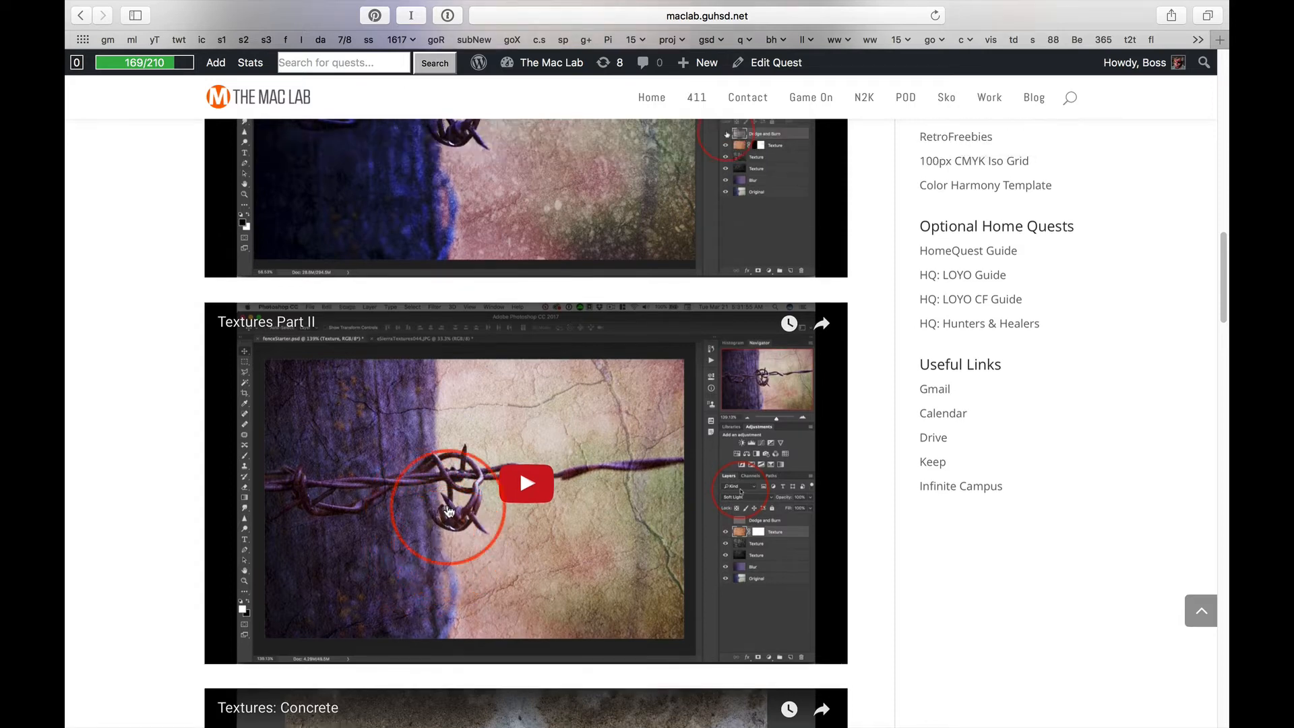
scroll(down, 3)
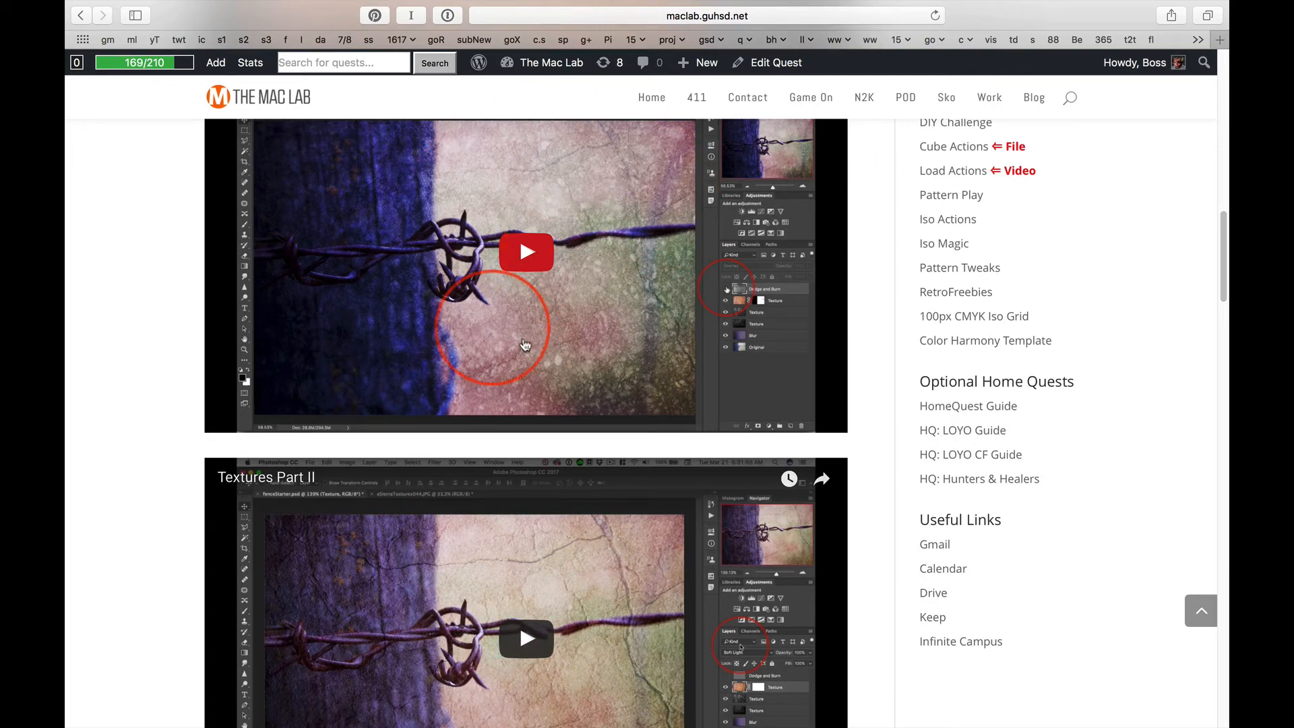
scroll(down, 3)
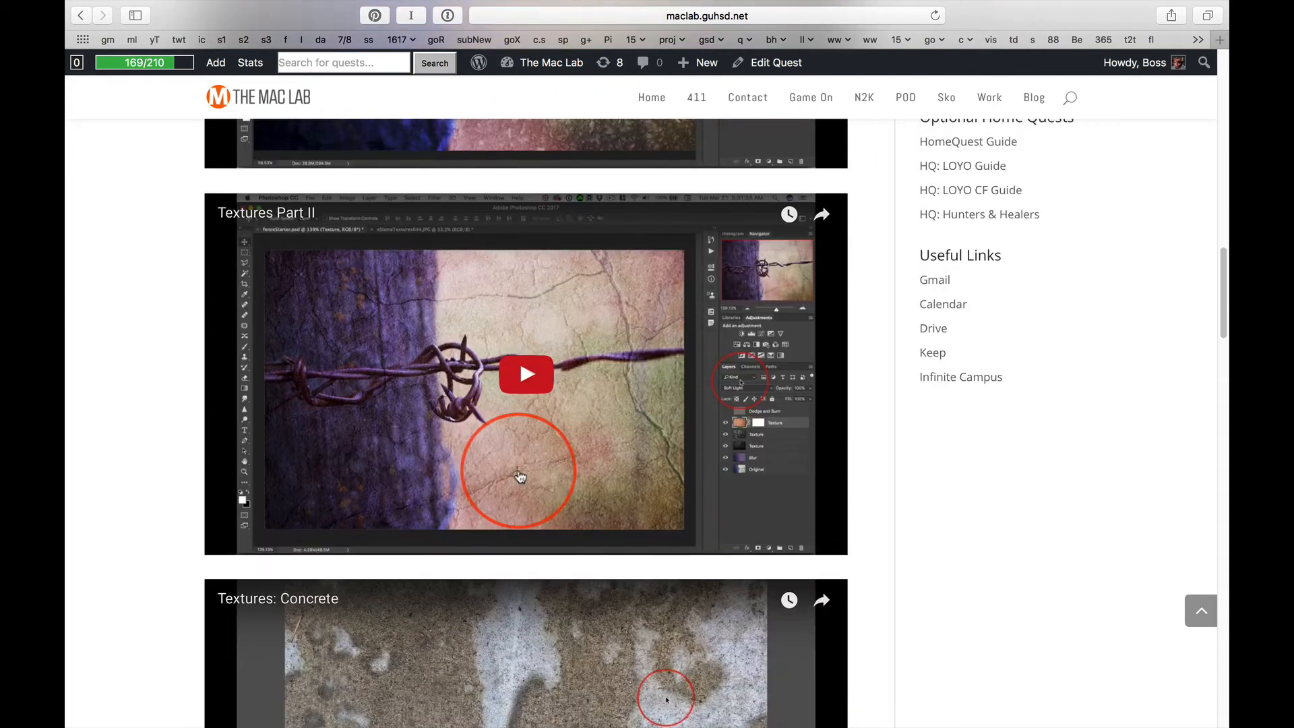
scroll(down, 3)
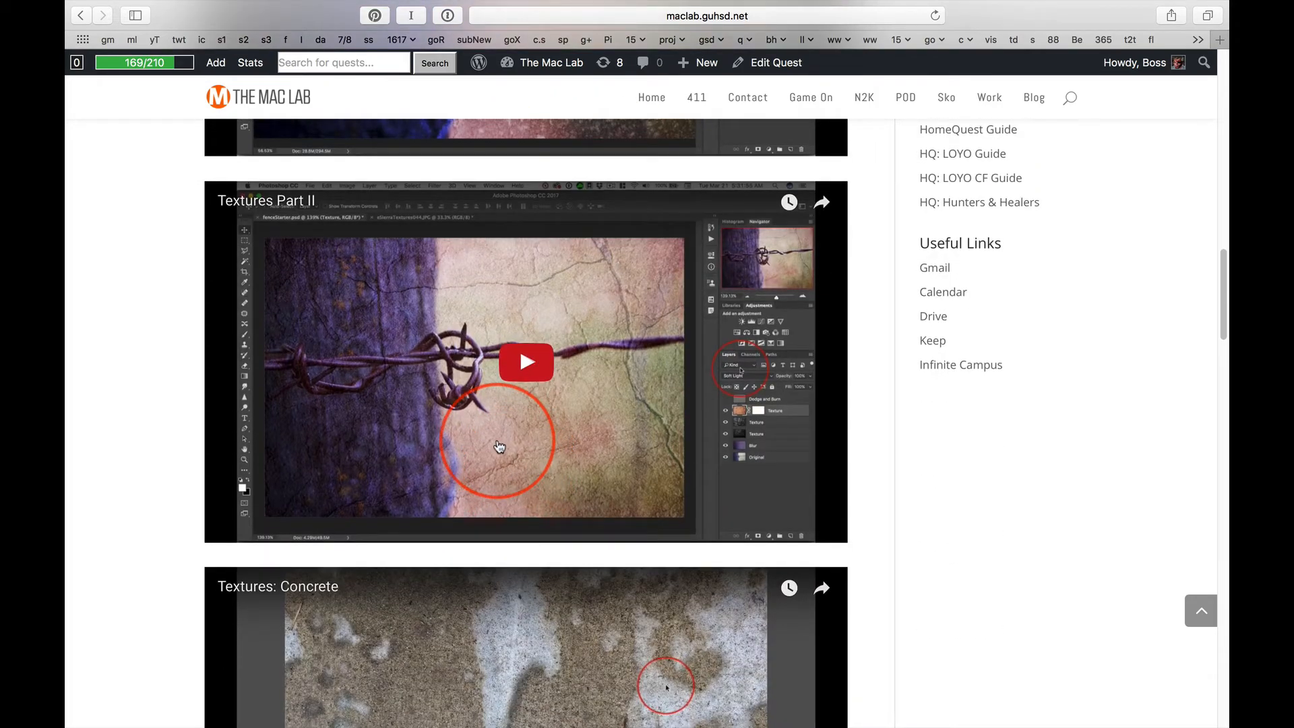
scroll(down, 3)
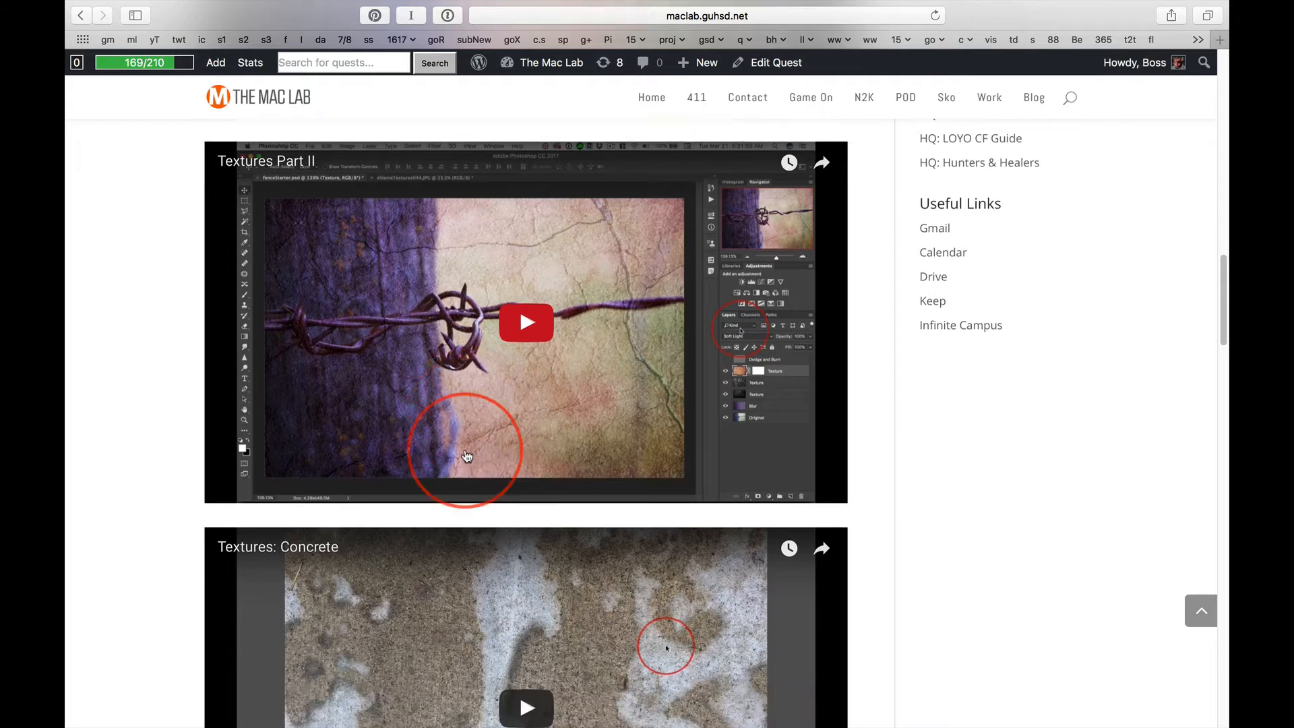
scroll(down, 3)
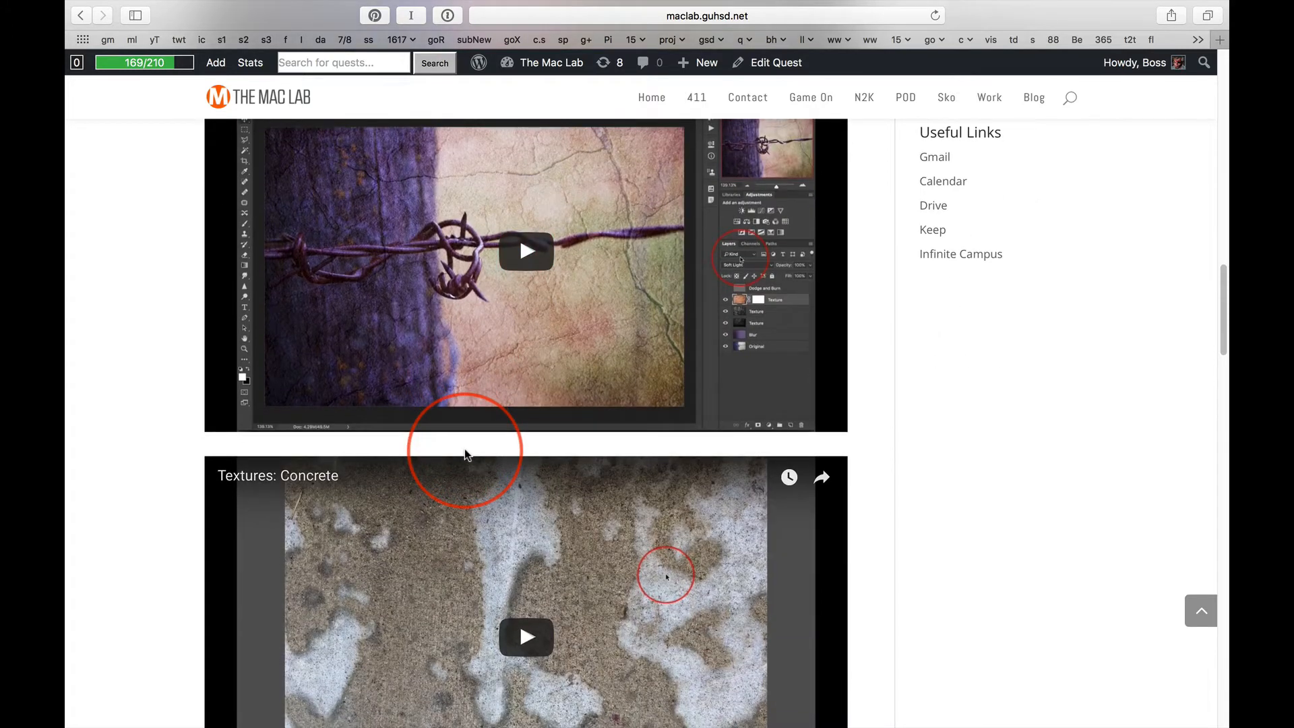
mouse_move(444, 326)
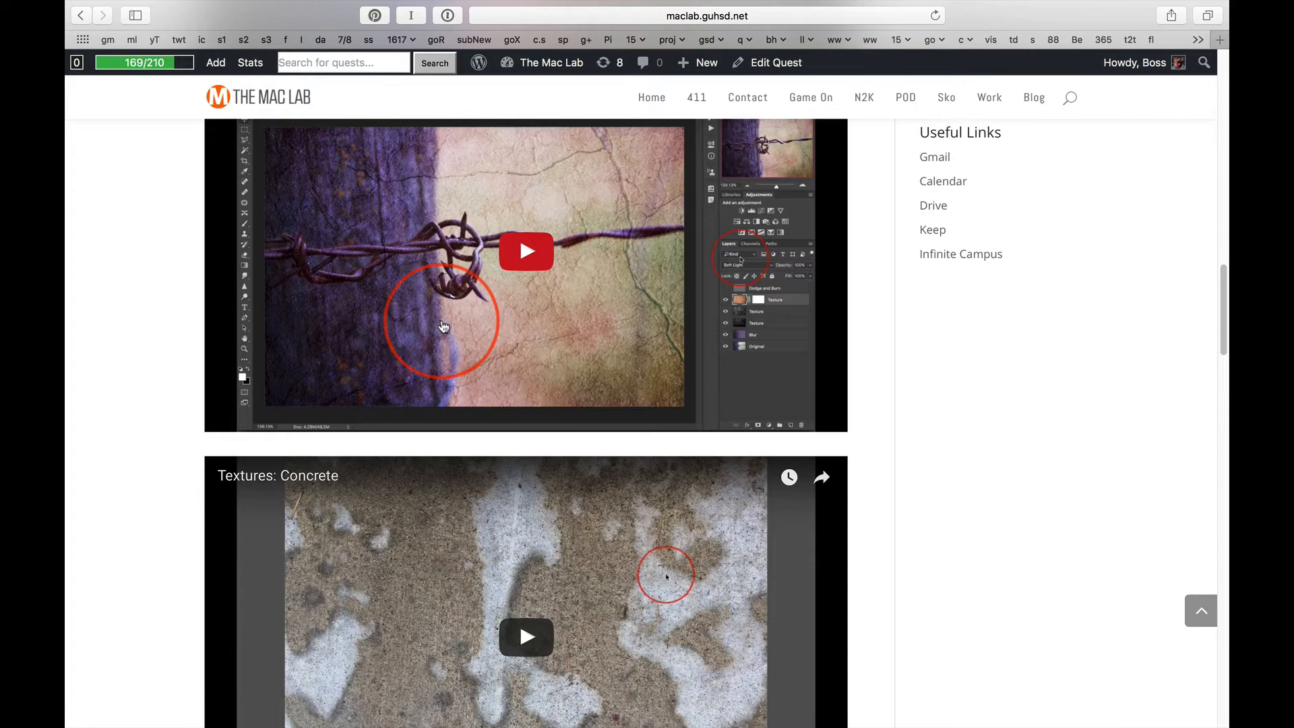
scroll(down, 3)
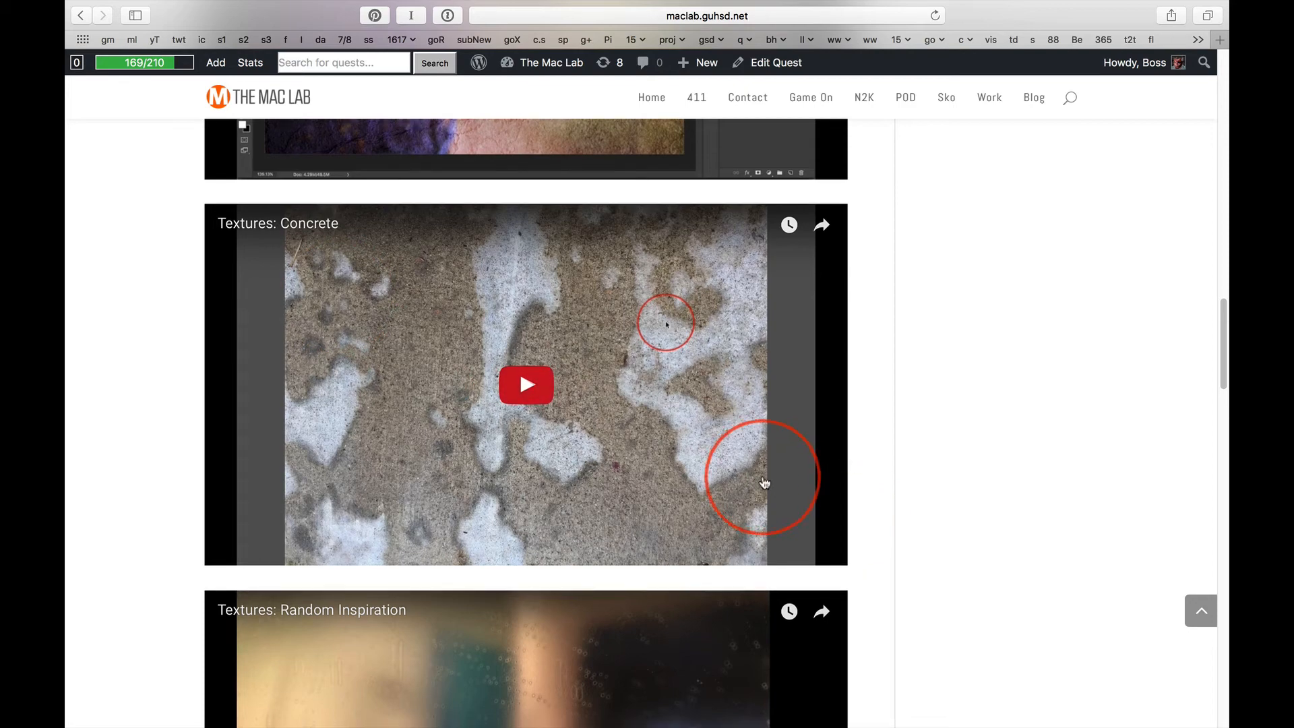
scroll(down, 3)
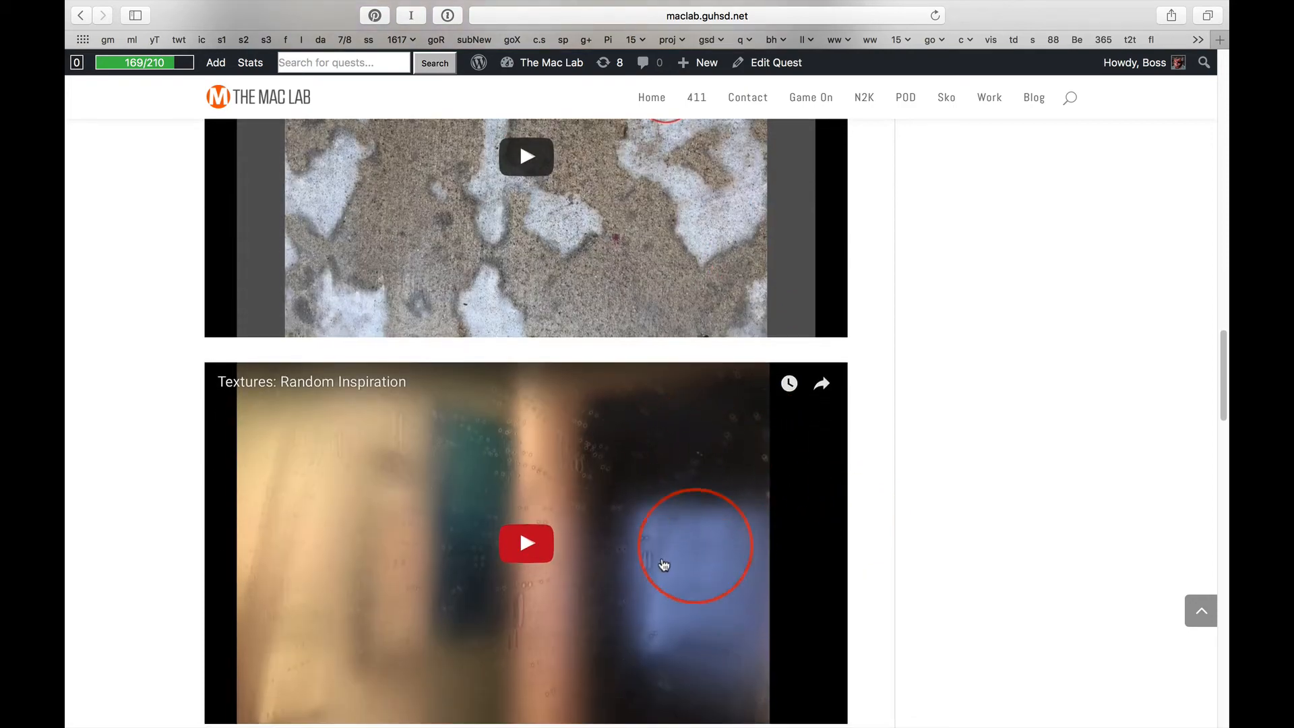
scroll(down, 3)
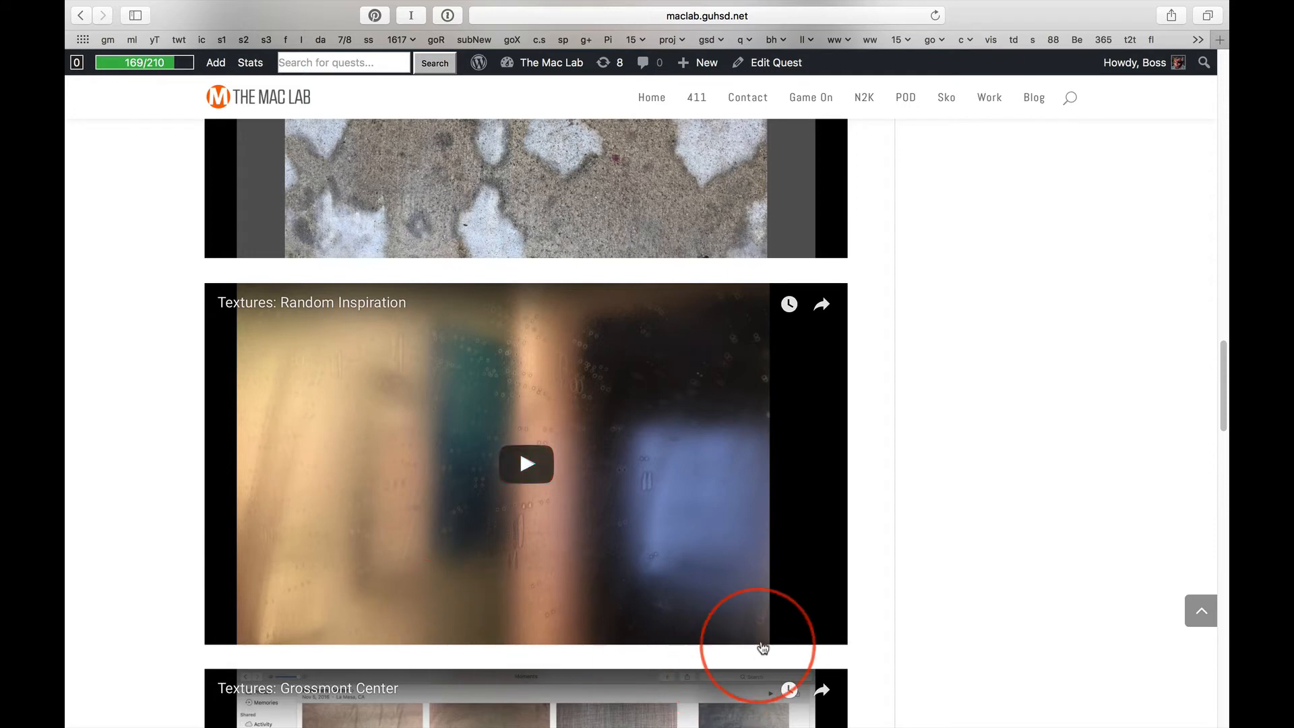
mouse_move(819, 596)
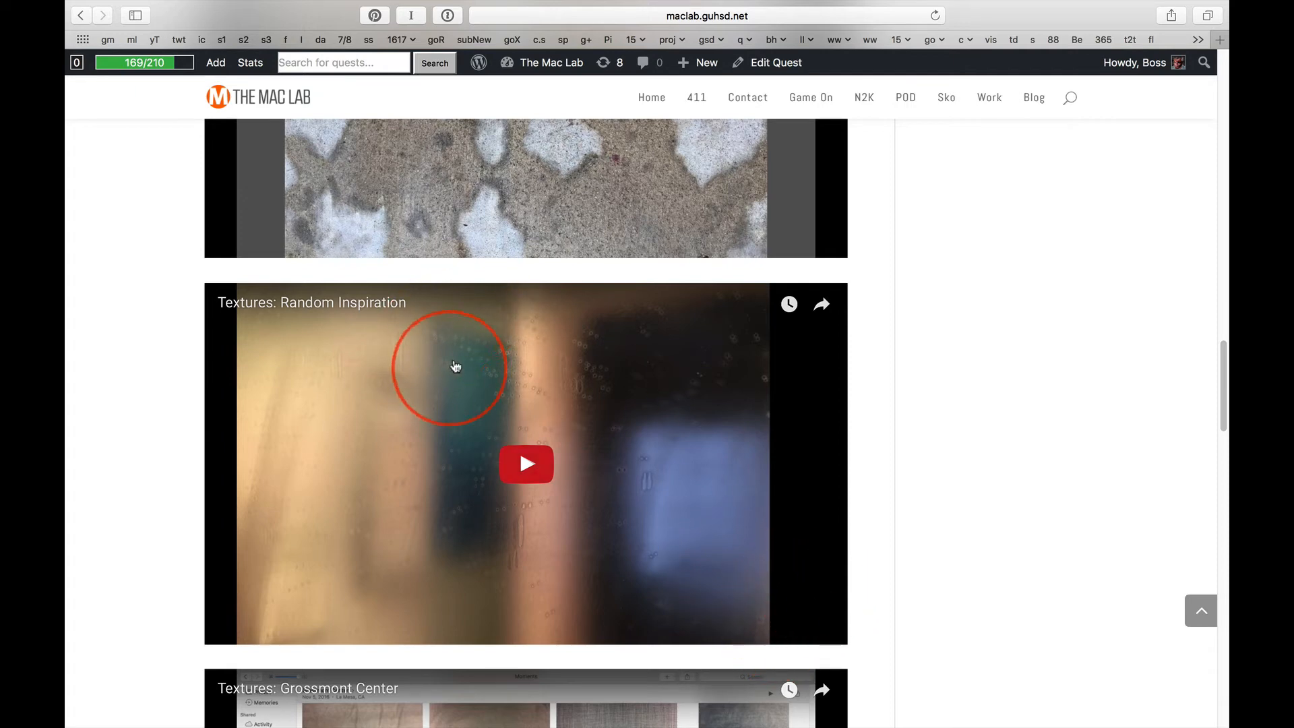
mouse_move(447, 345)
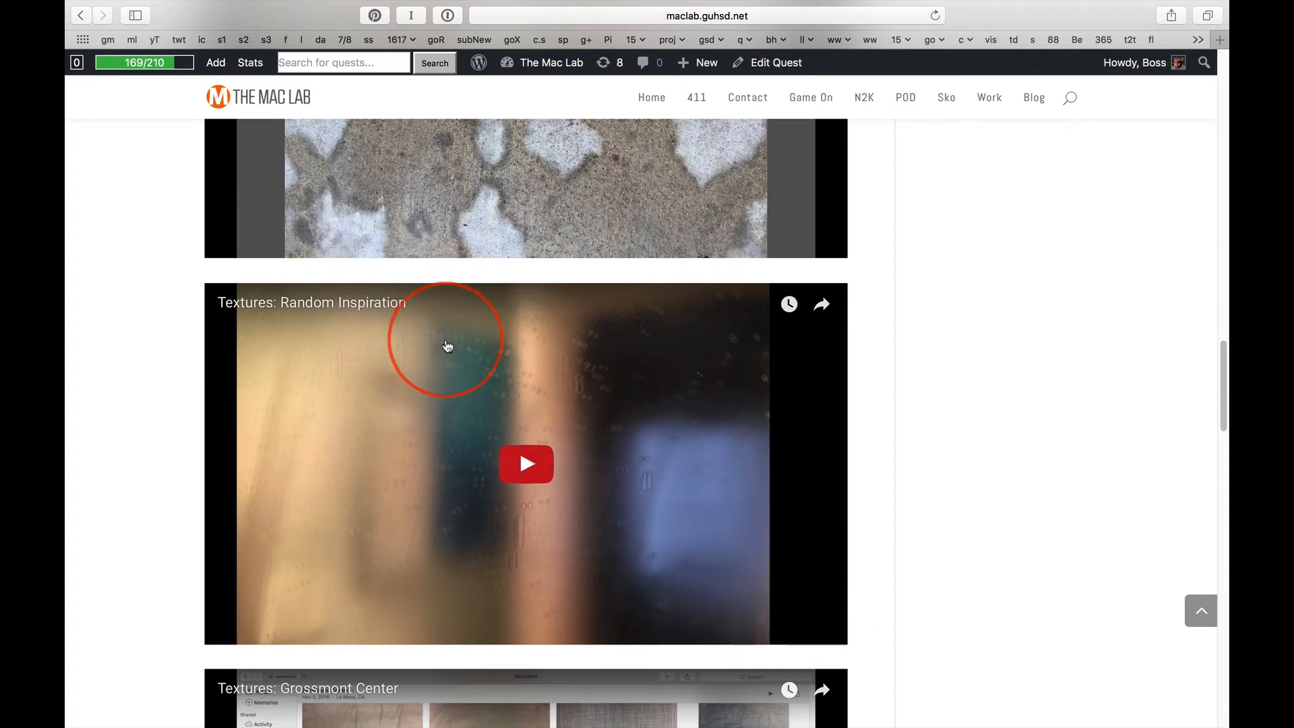
mouse_move(515, 368)
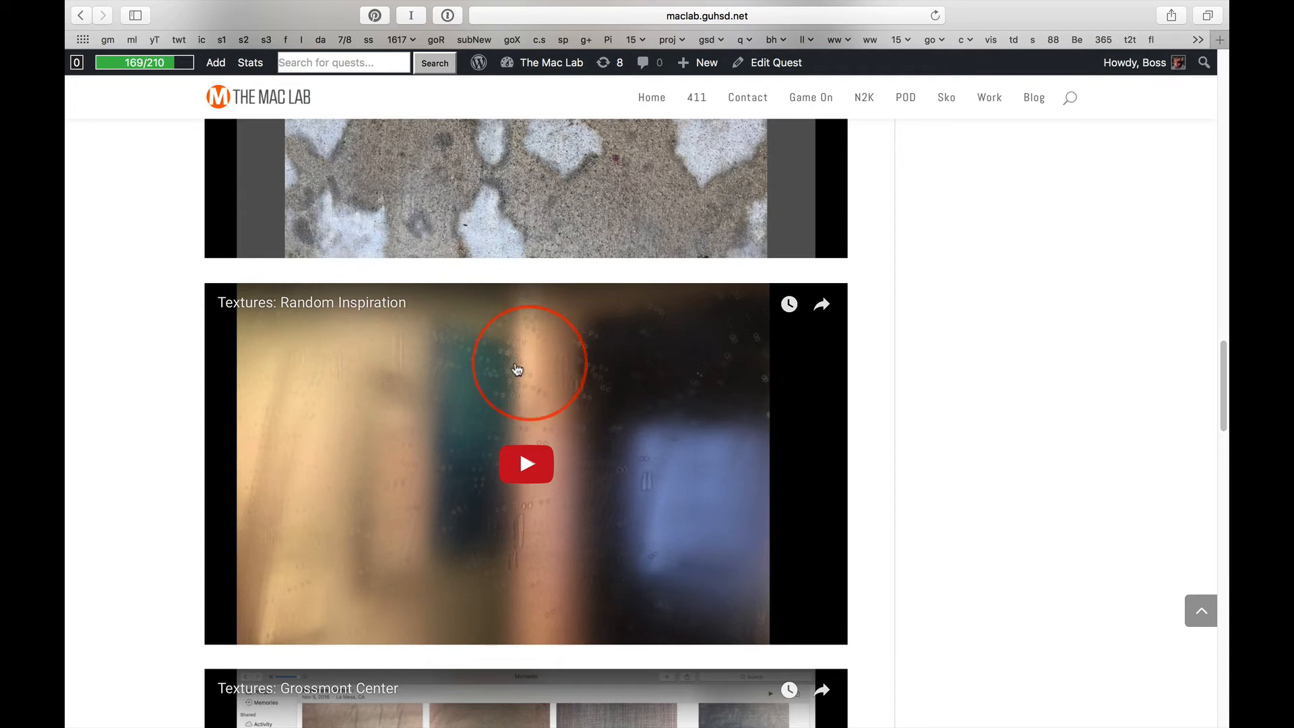
mouse_move(392, 398)
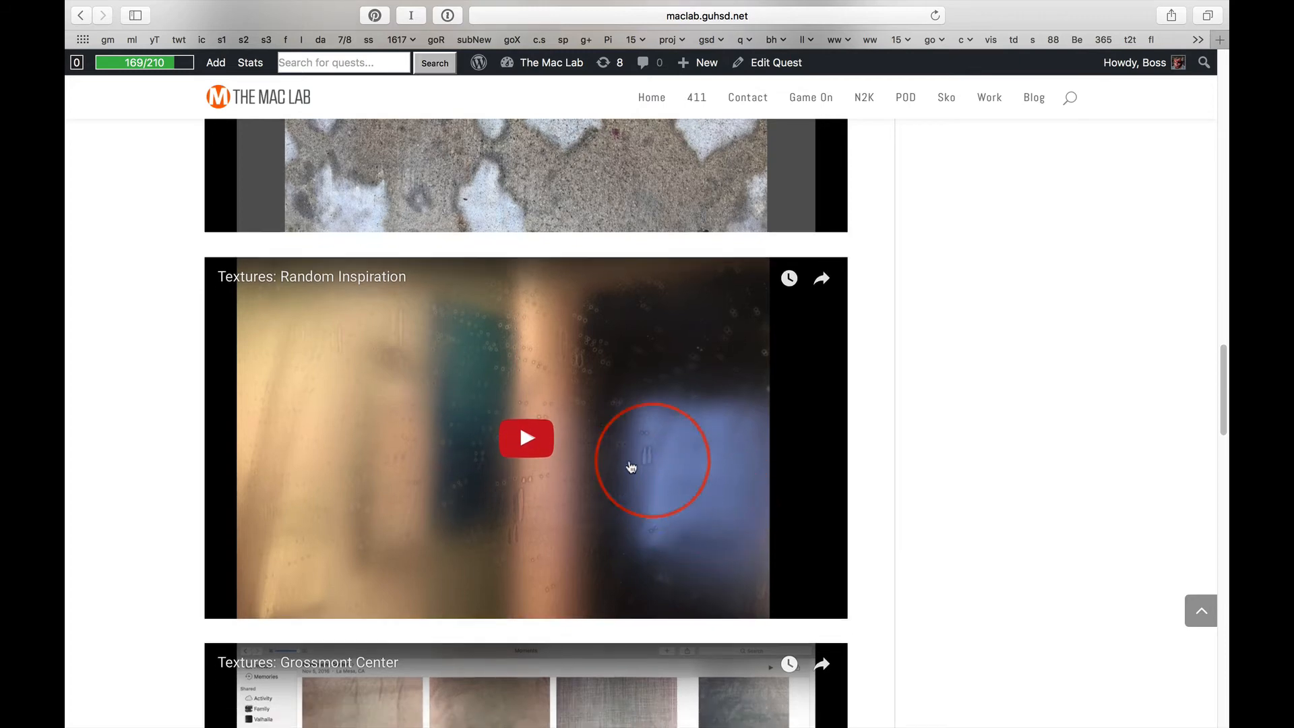
scroll(down, 3)
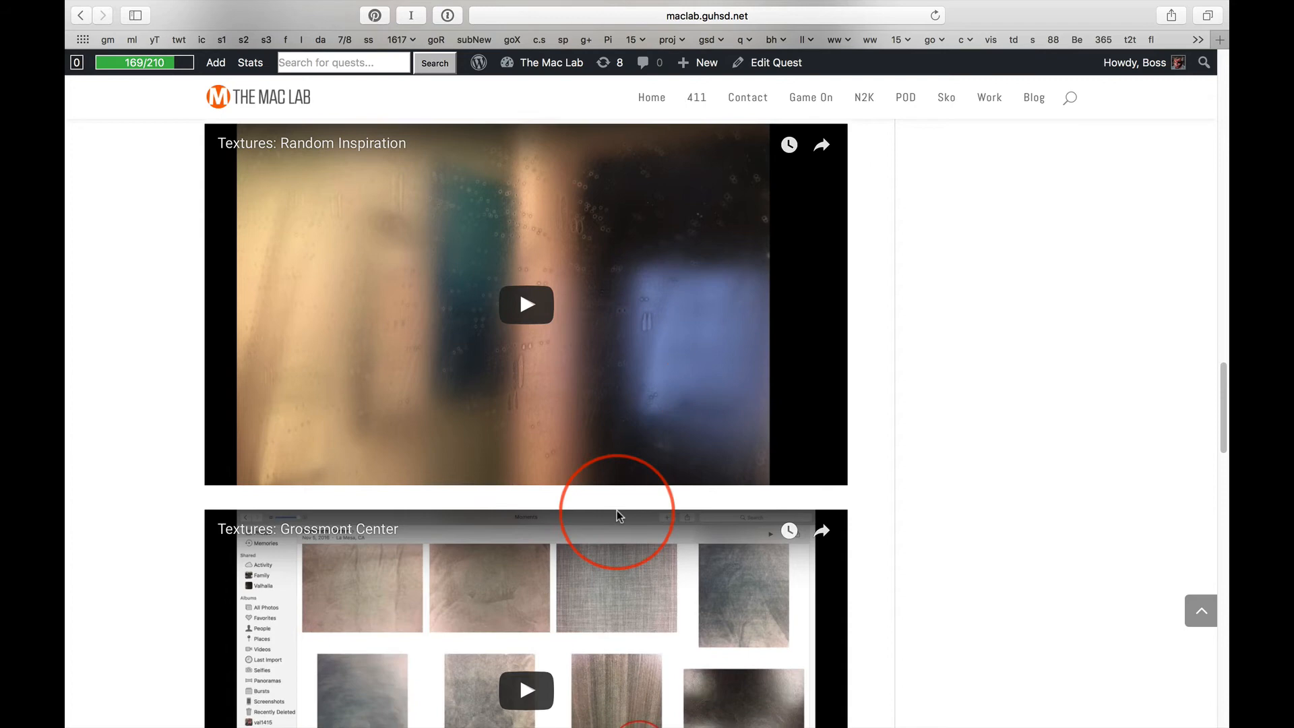
scroll(down, 3)
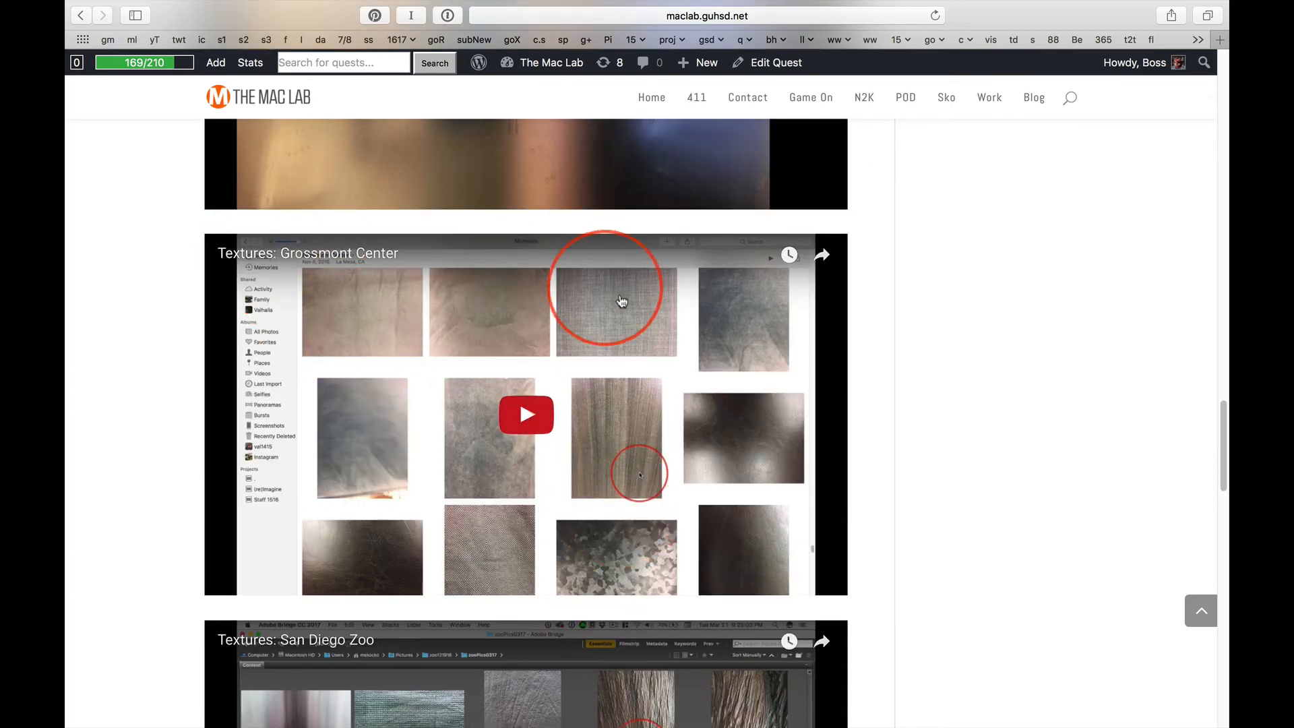
scroll(down, 3)
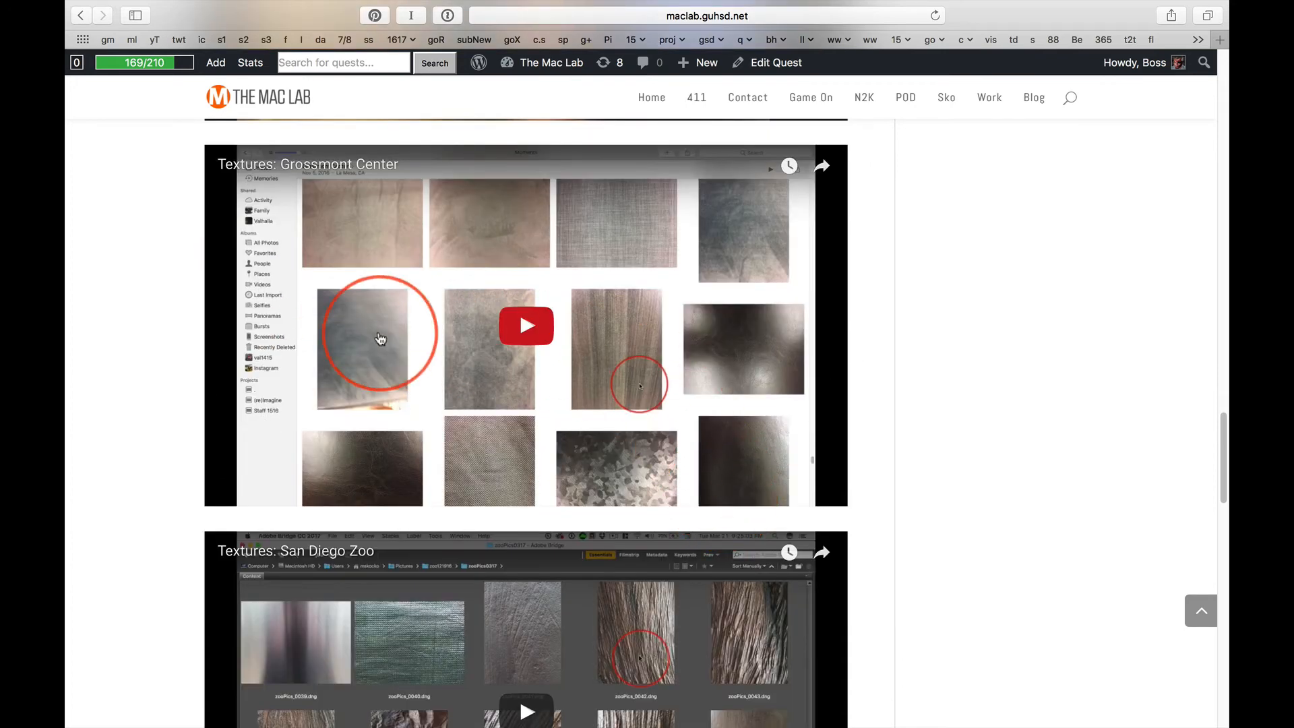
scroll(down, 3)
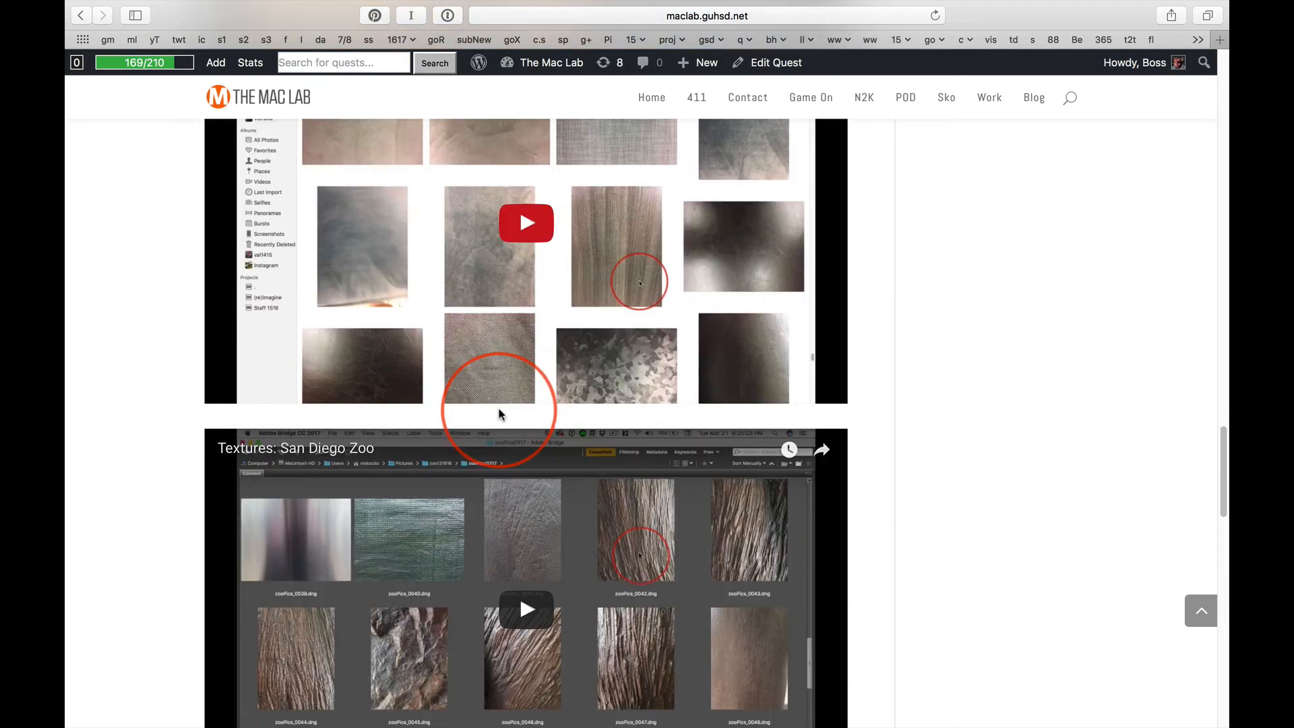
scroll(down, 3)
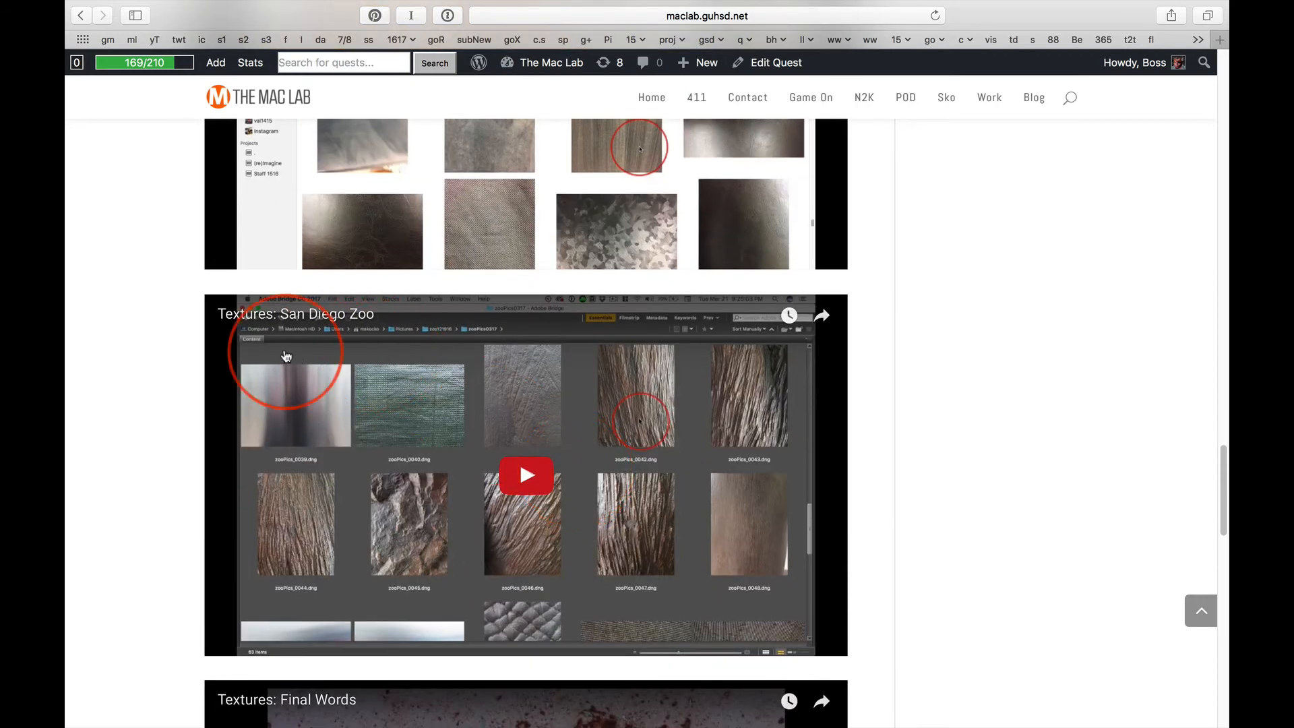
mouse_move(416, 355)
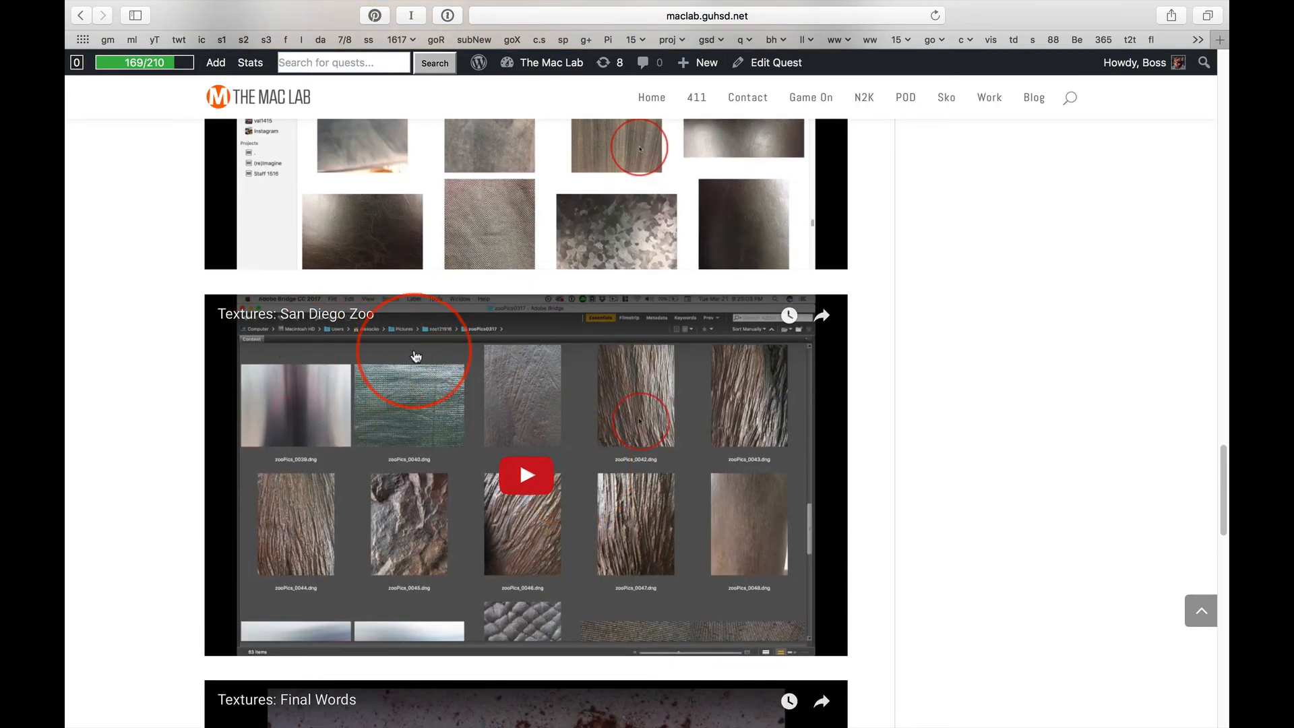
scroll(down, 3)
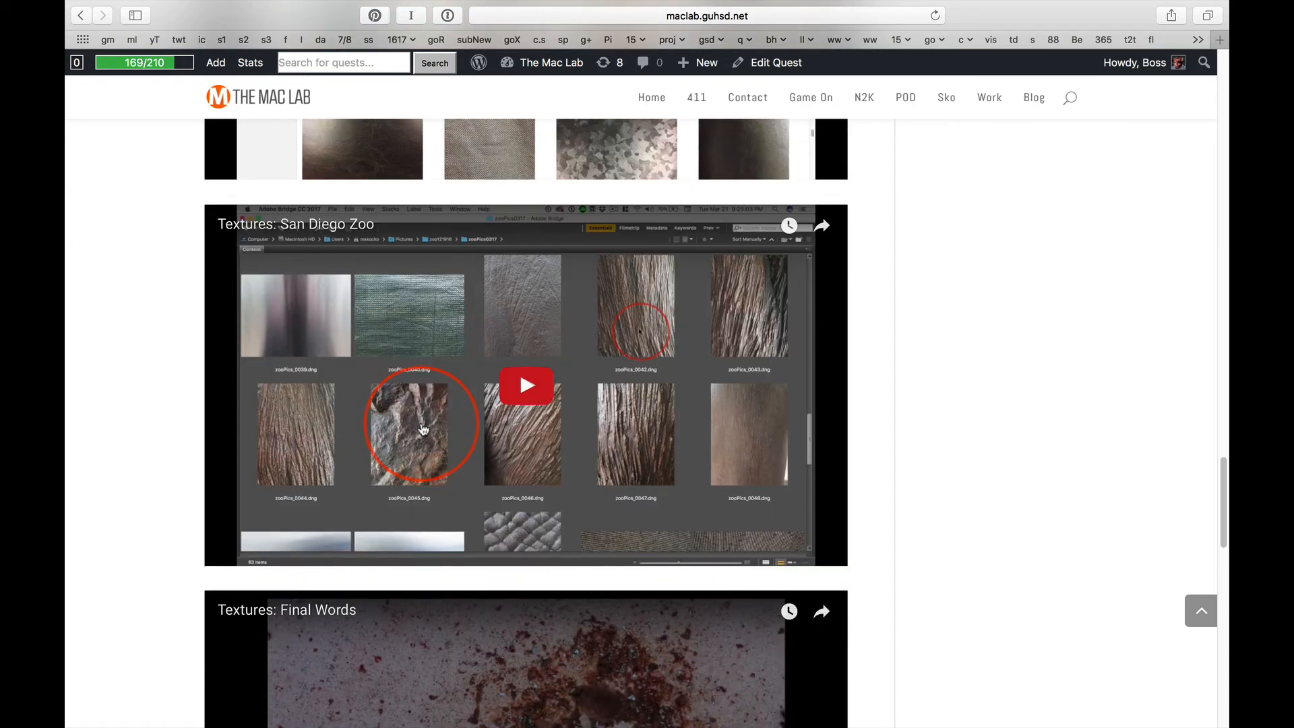
scroll(down, 3)
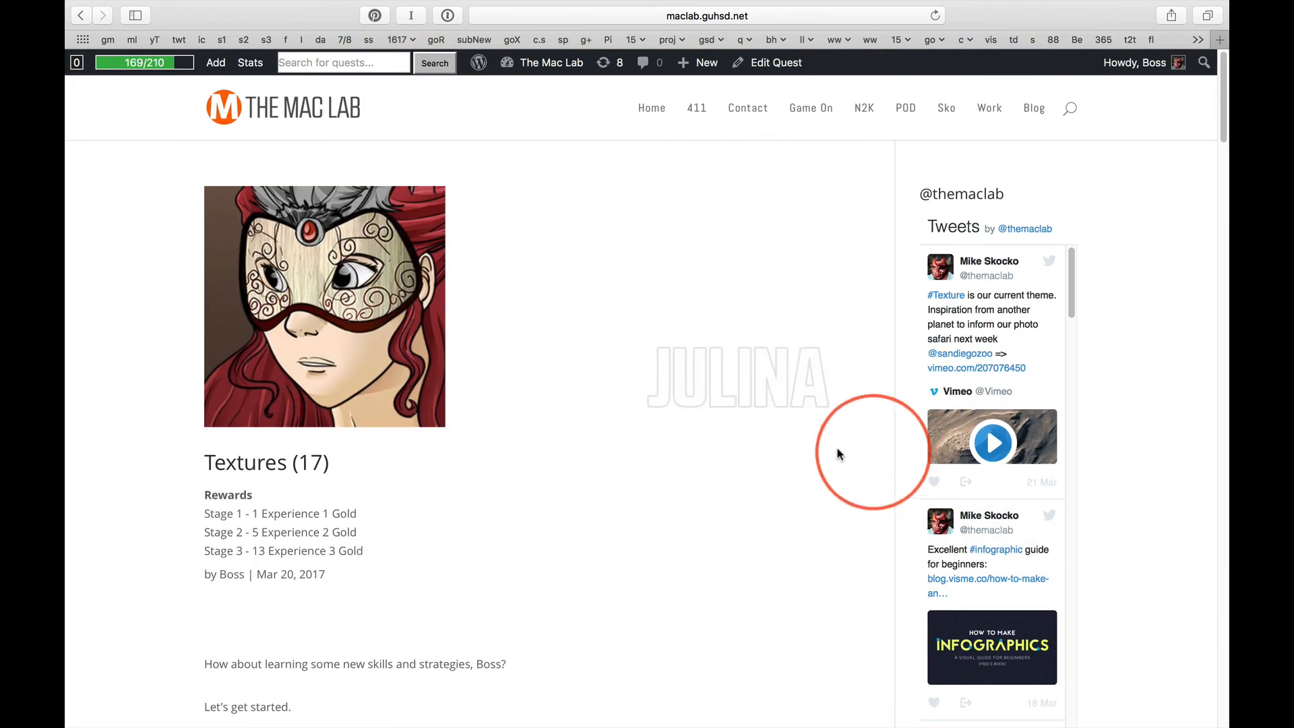
mouse_move(647, 470)
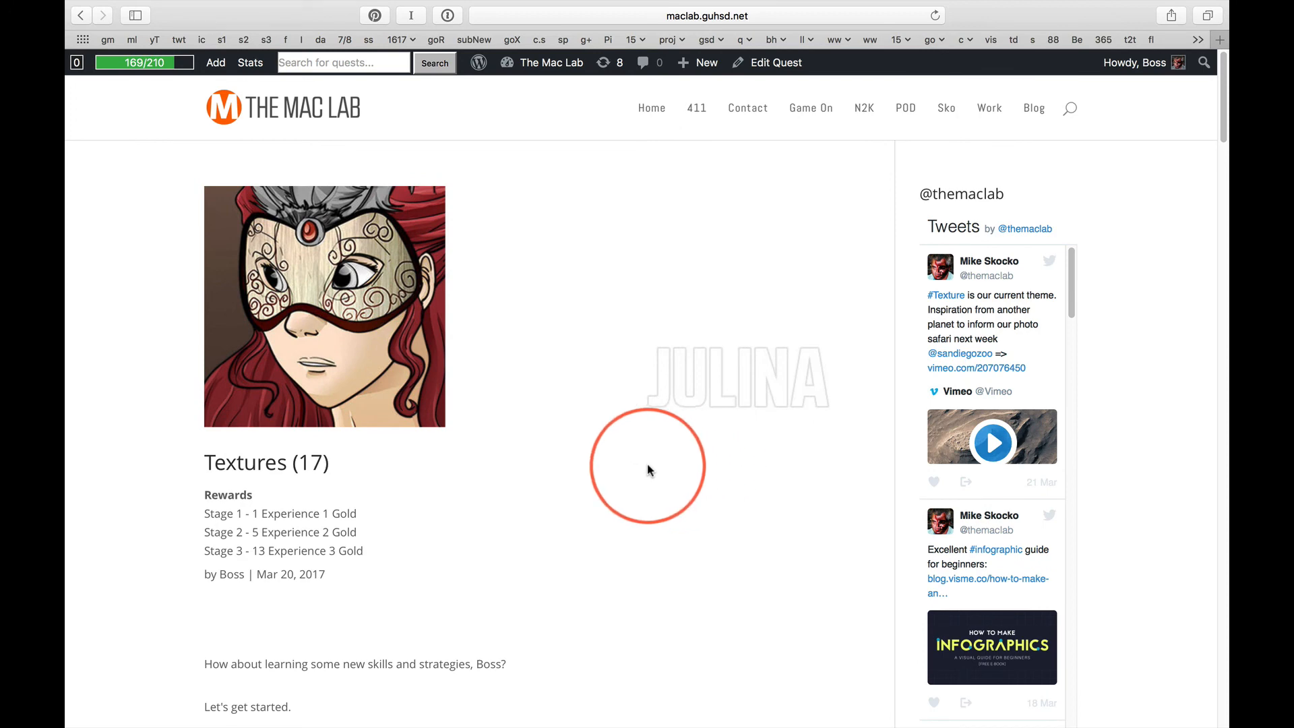